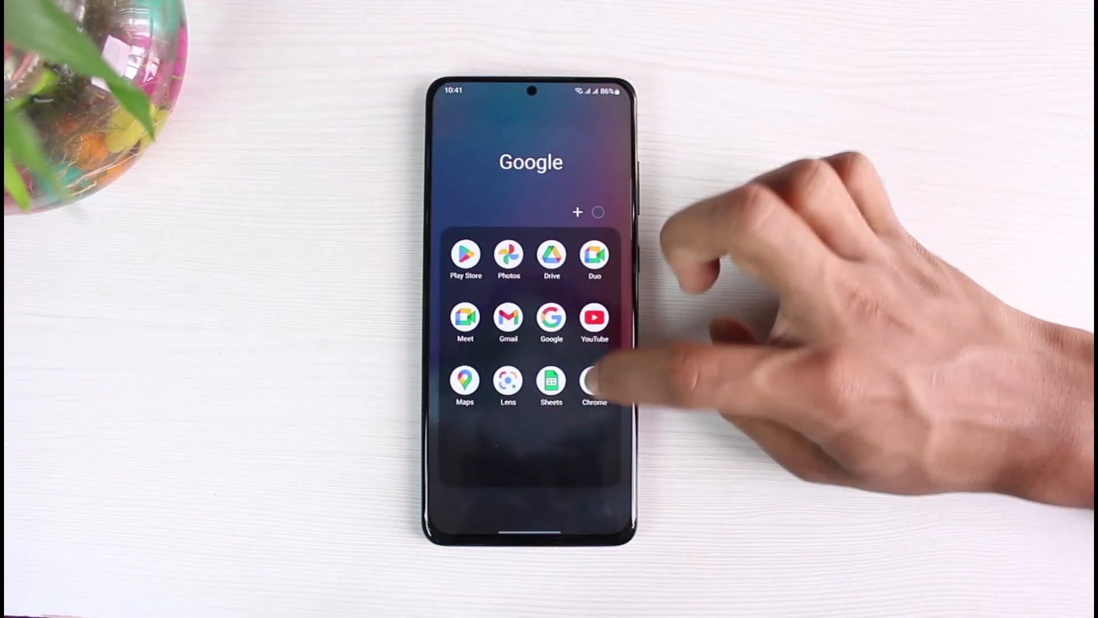
Load contacts.google.com in Chrome and scroll through the list of 73 contacts.
click(595, 382)
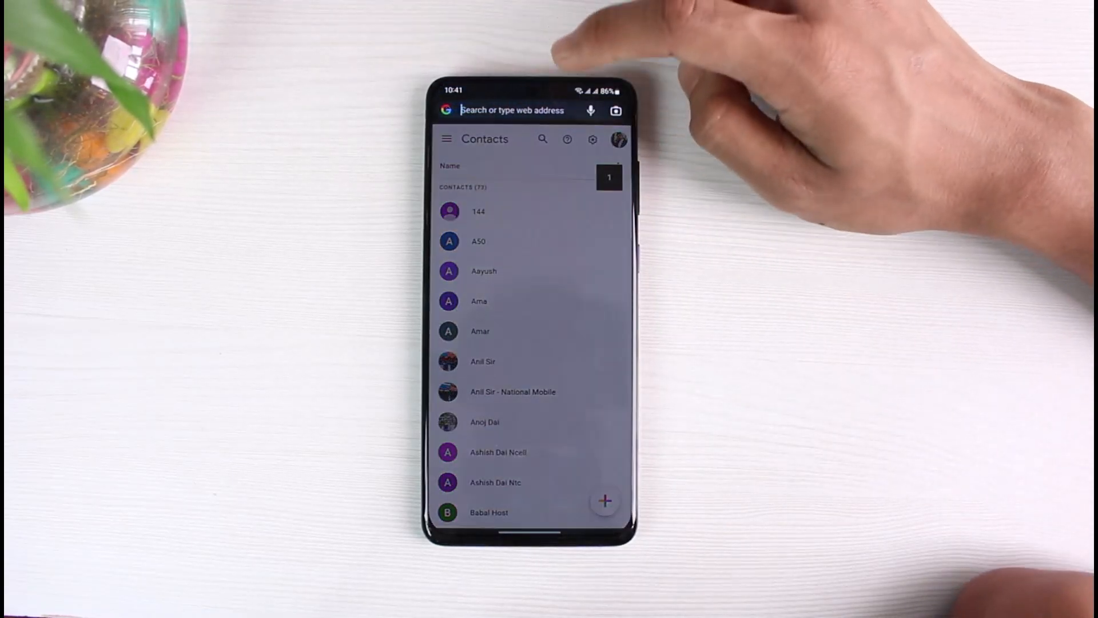
click(511, 110)
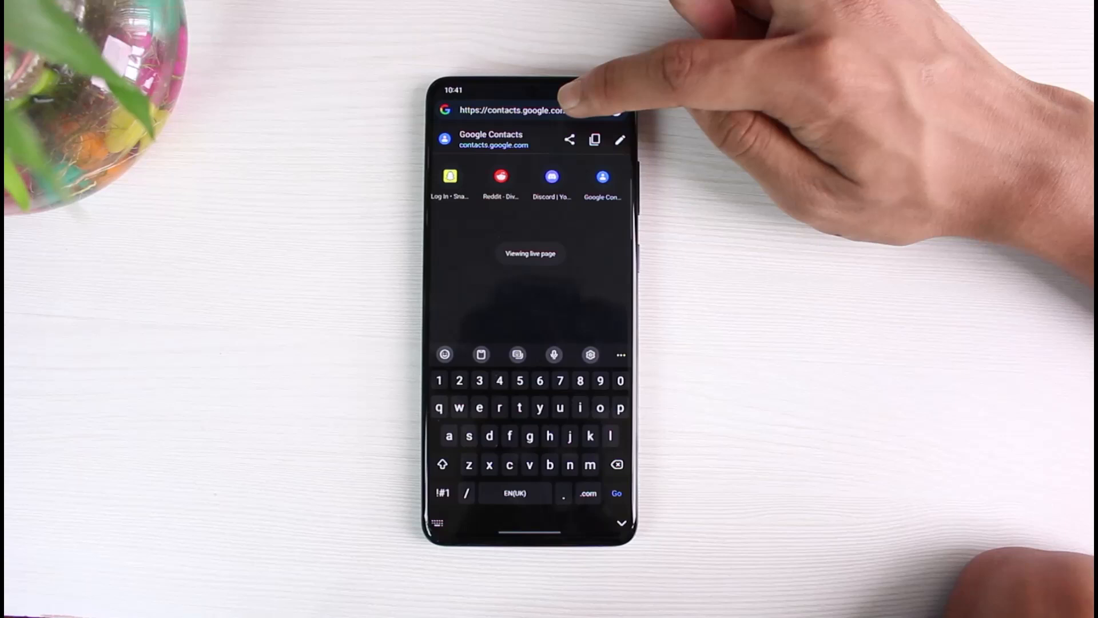
click(514, 110)
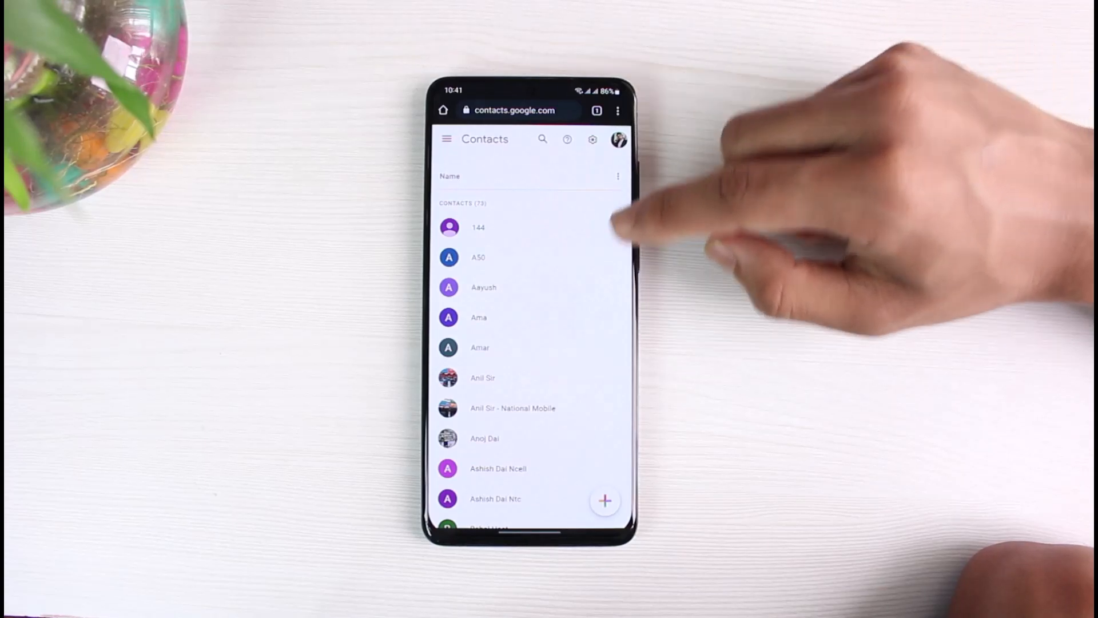
scroll(down, 3)
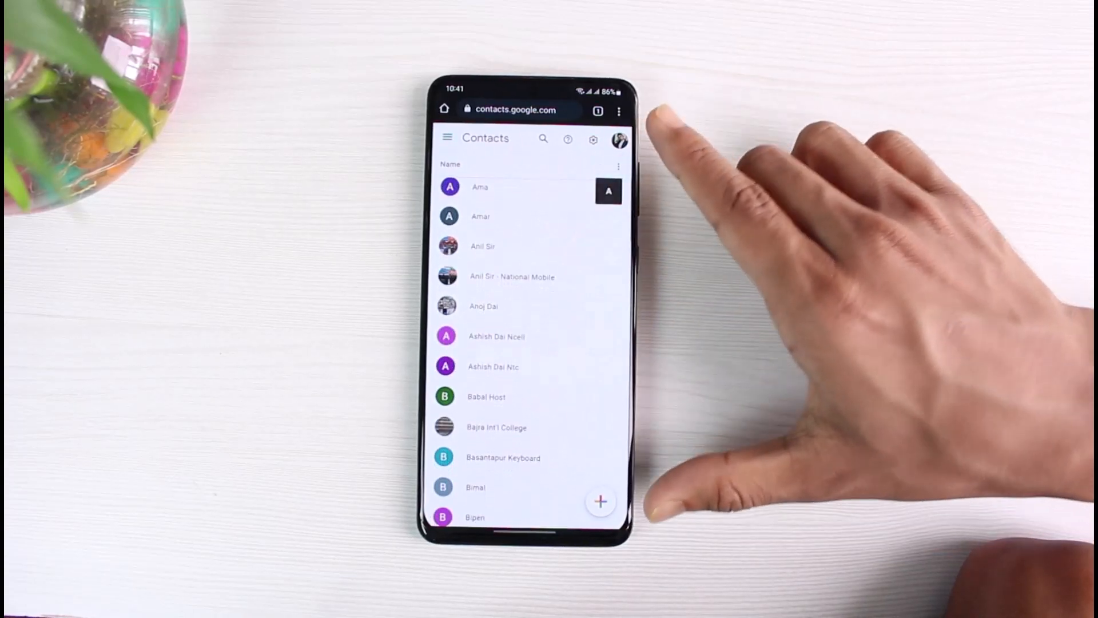
scroll(down, 3)
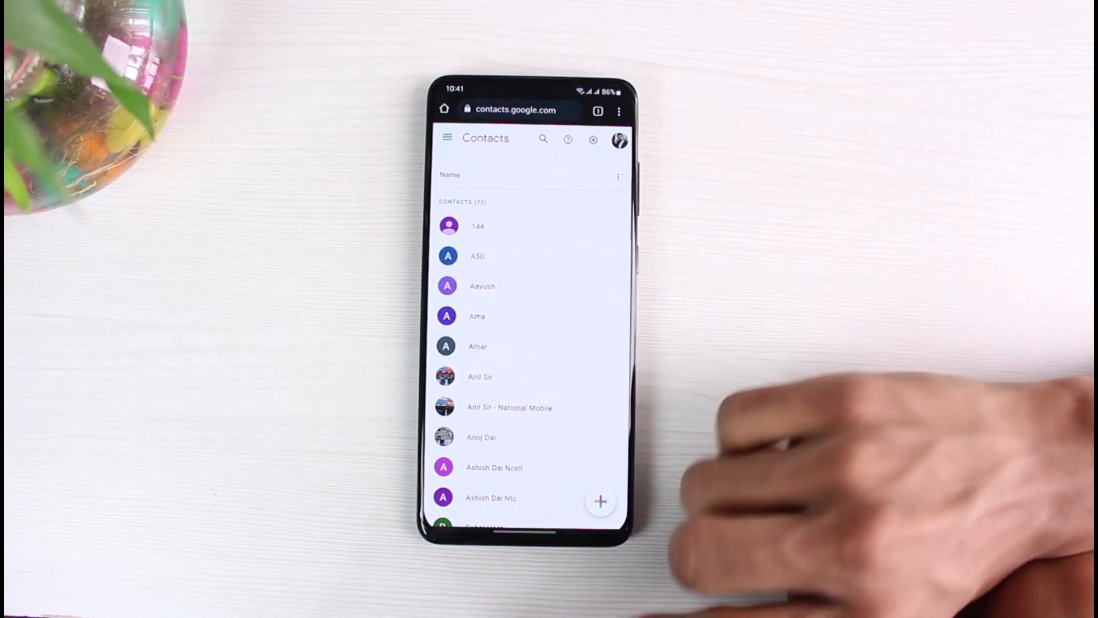
Export Contacts (73) in Google CSV format, downloading contacts.csv (7.16 KB).
click(446, 138)
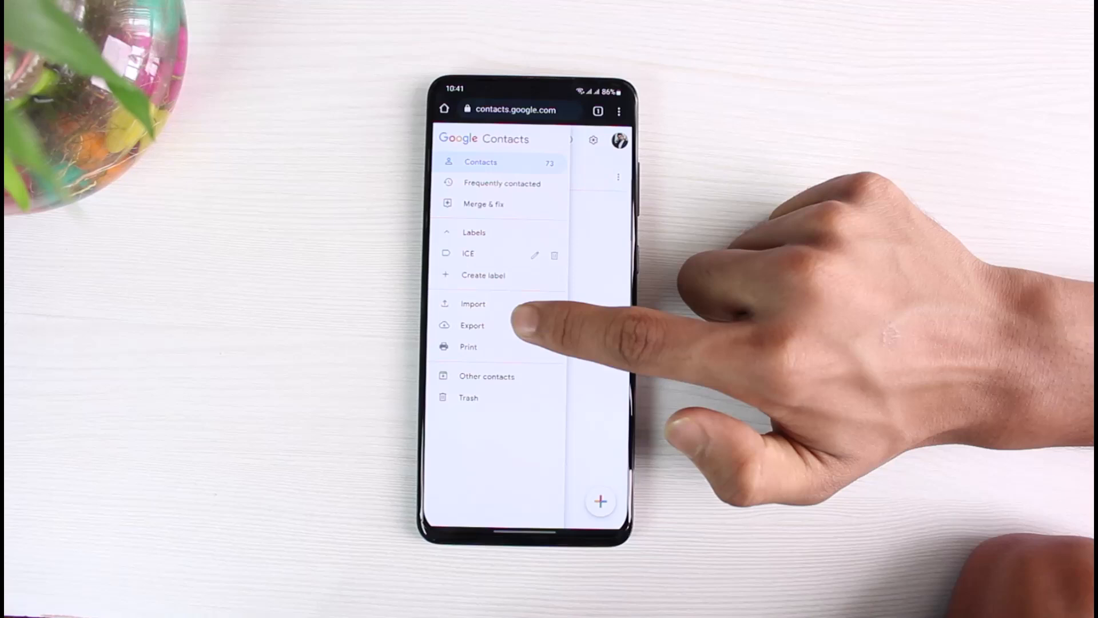
click(471, 325)
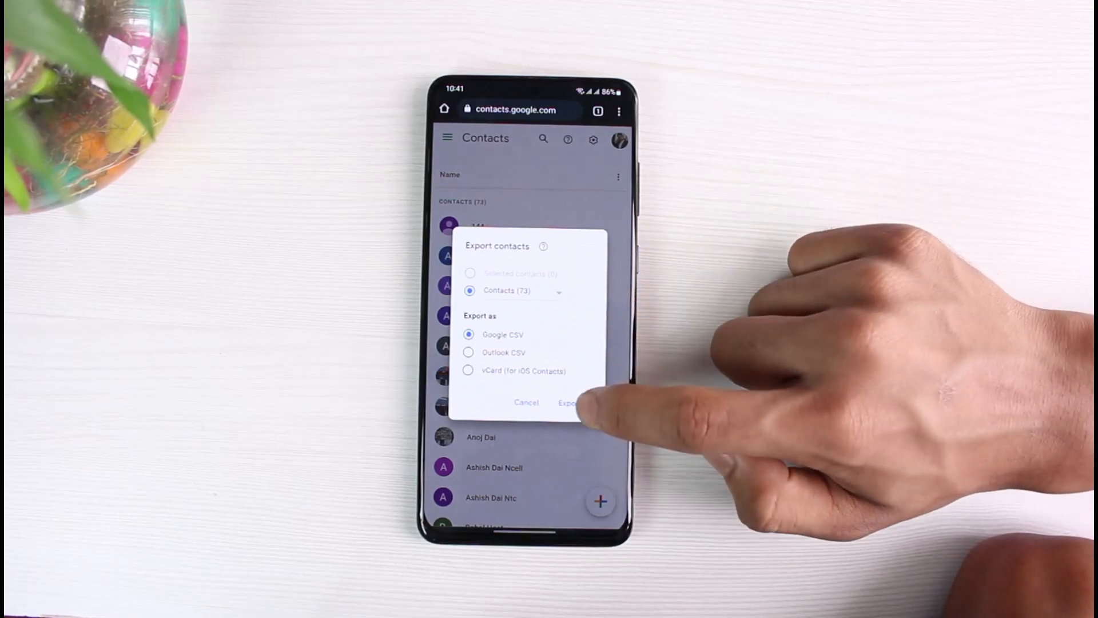
click(568, 402)
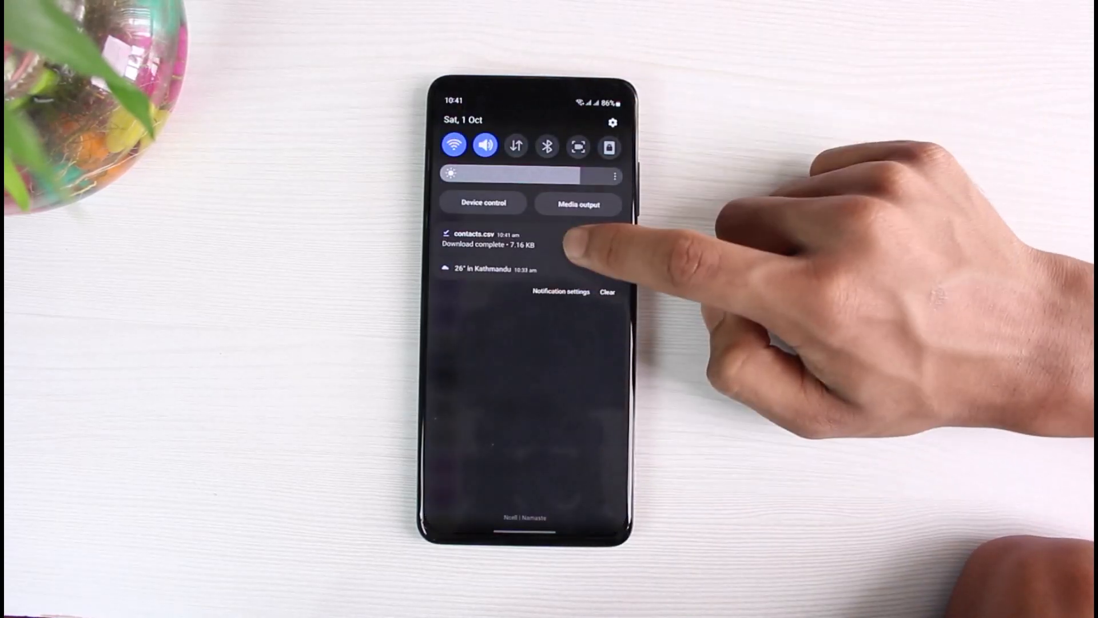
Open the contacts.csv 'Download complete' notification from the notification shade.
click(486, 244)
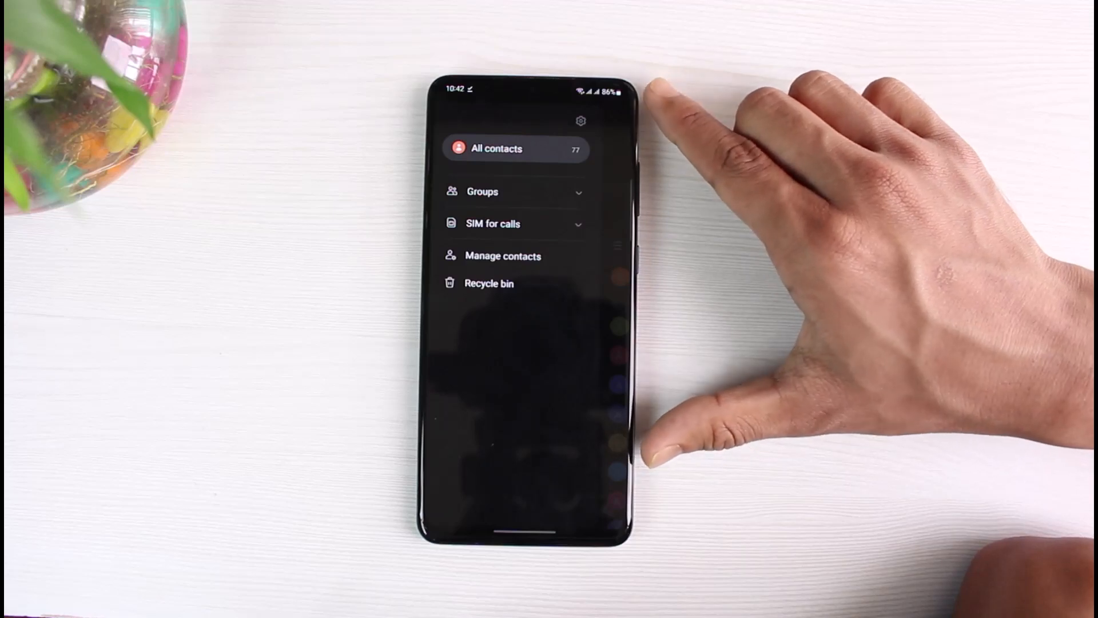
mouse_move(770, 280)
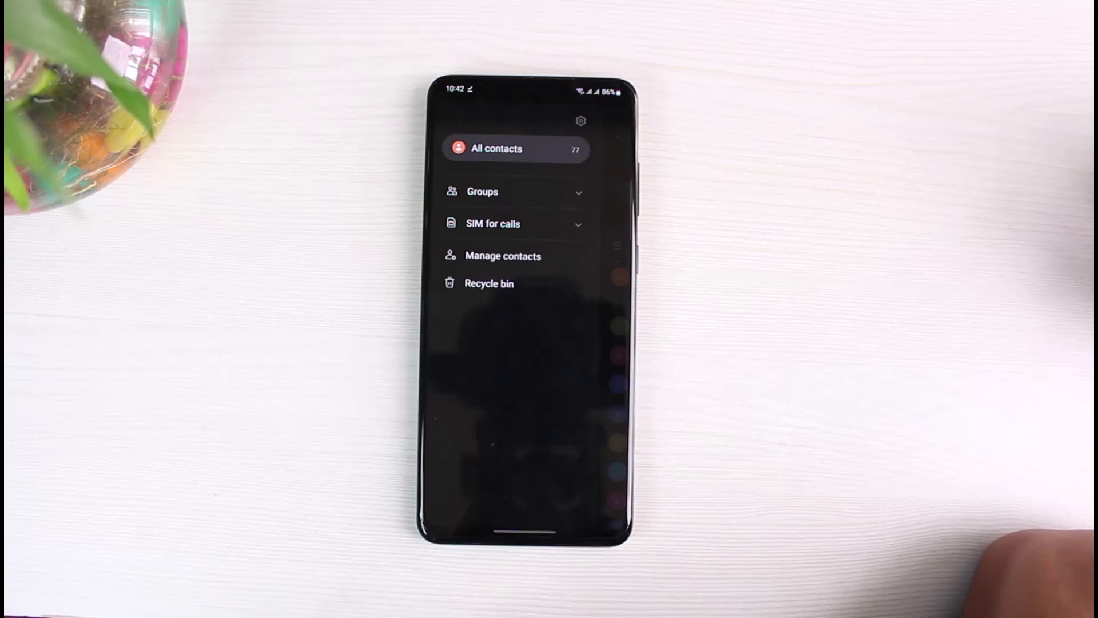
Browse Manage contacts' Import or export and Merge contacts pages, then reach Sync contacts.
click(502, 256)
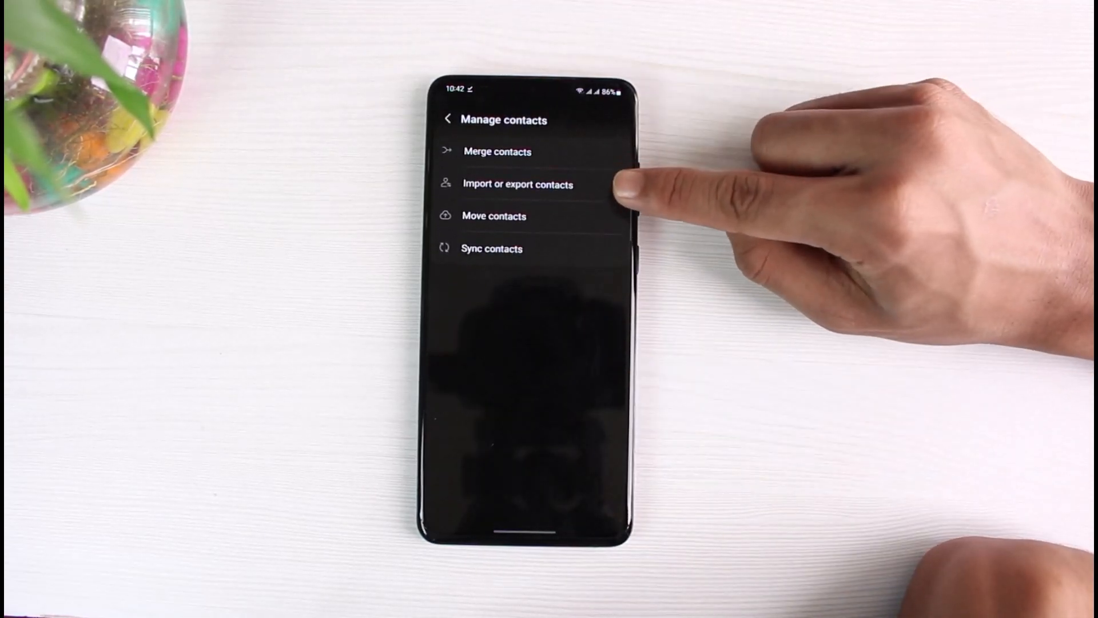
click(517, 183)
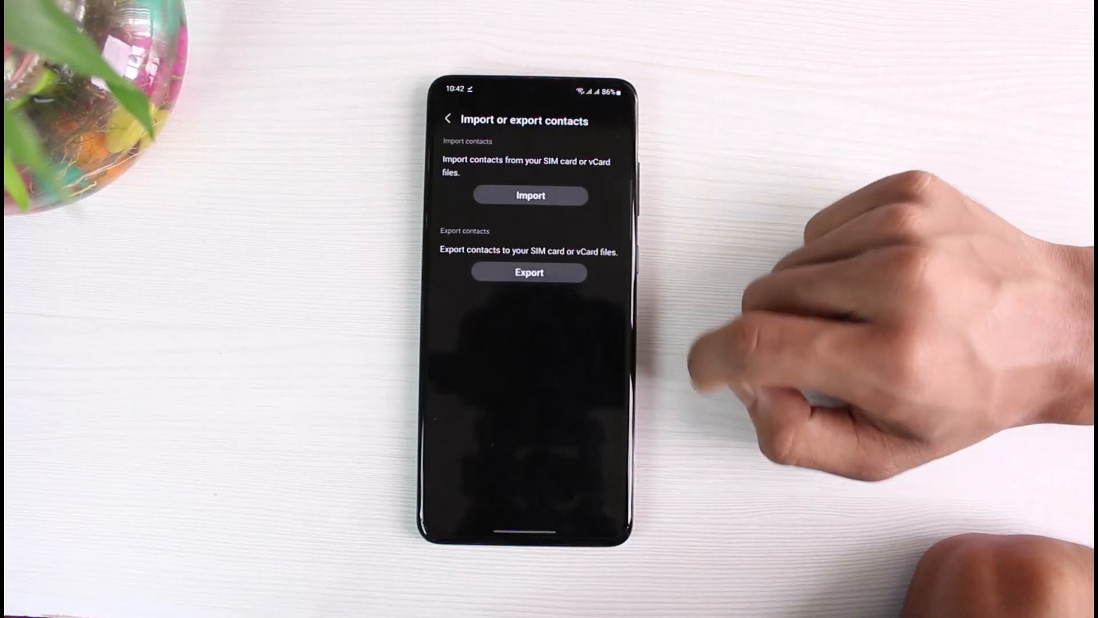
mouse_move(630, 161)
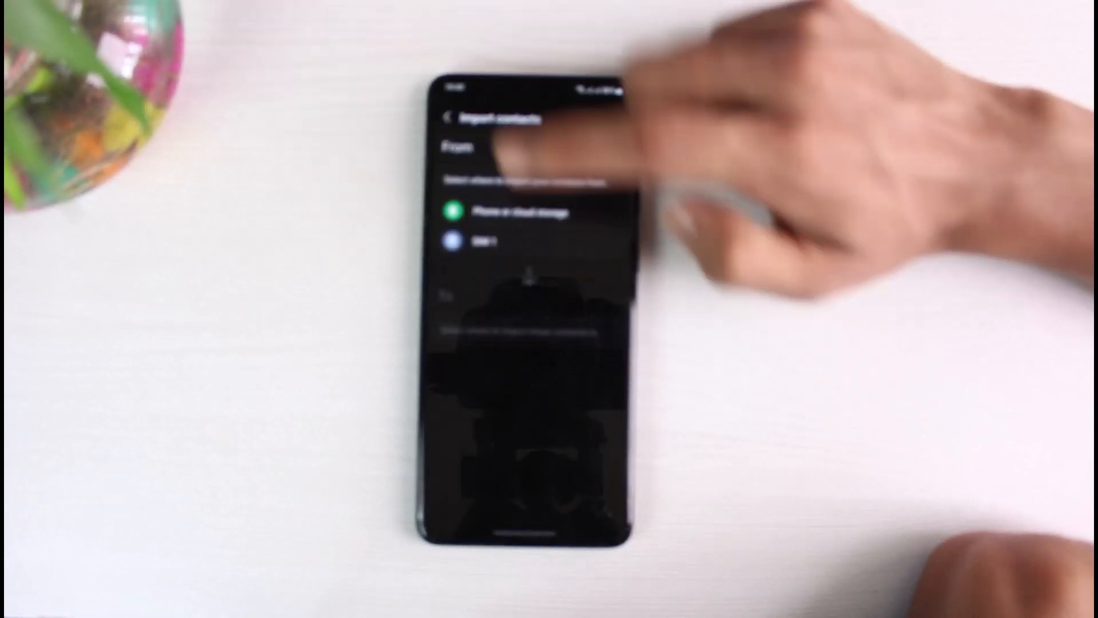
click(448, 116)
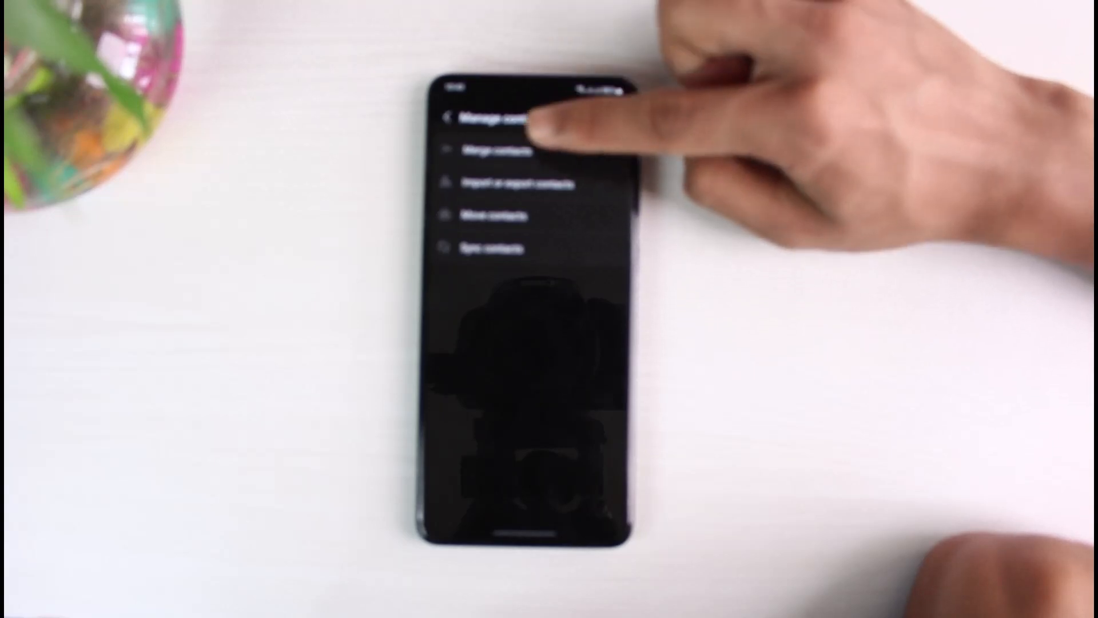
click(494, 152)
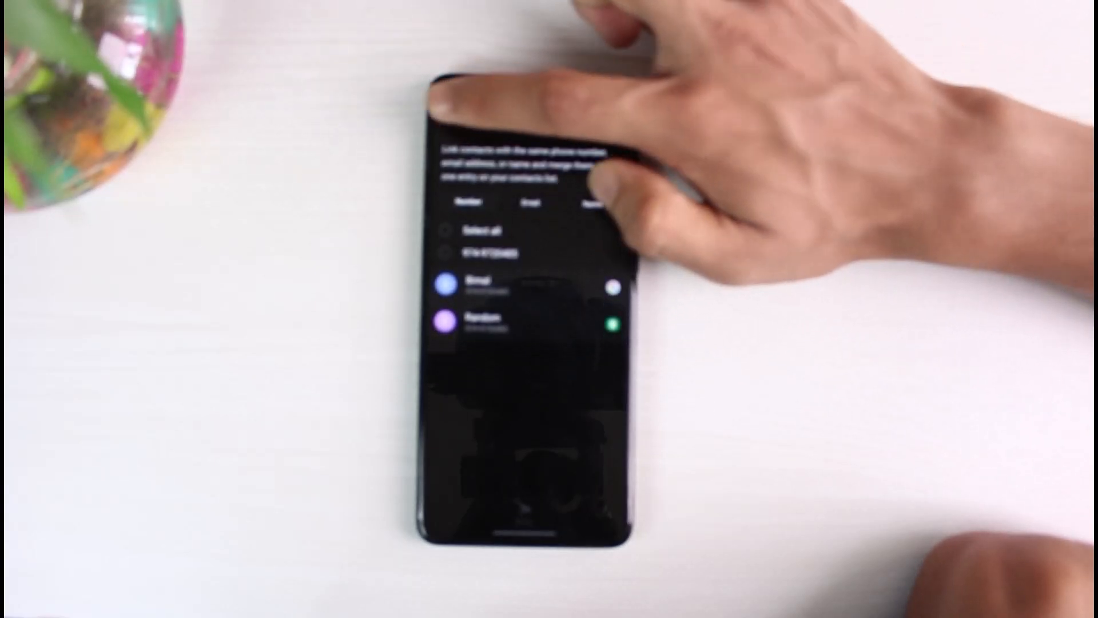
click(462, 112)
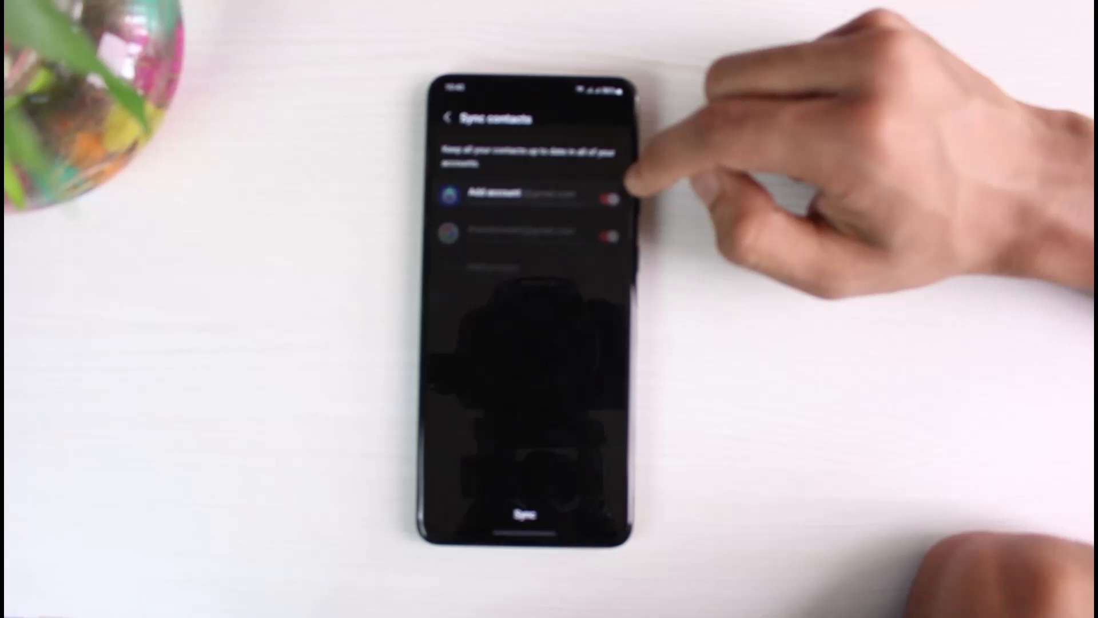
Turn on sync for both accounts and sync them, updating last-synced to 10:43 am.
click(608, 199)
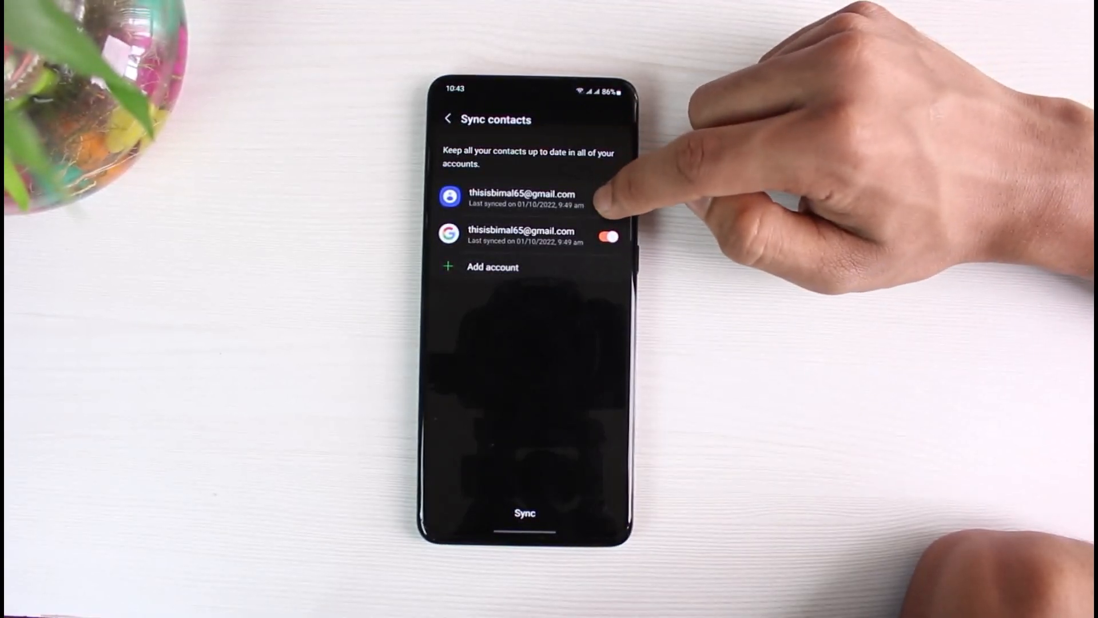
click(606, 199)
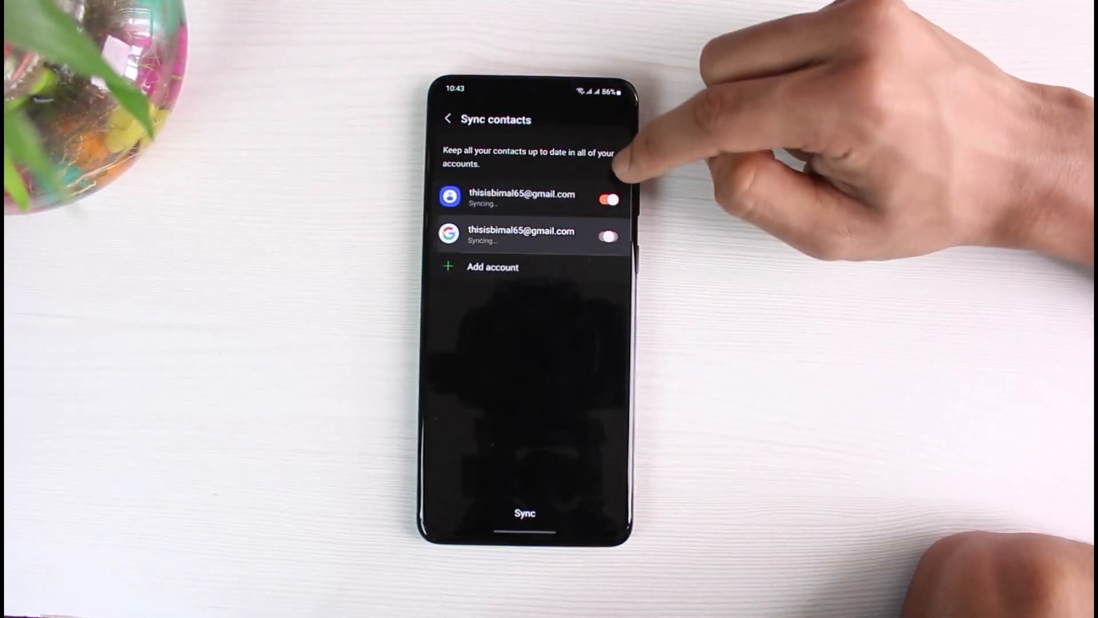
click(606, 236)
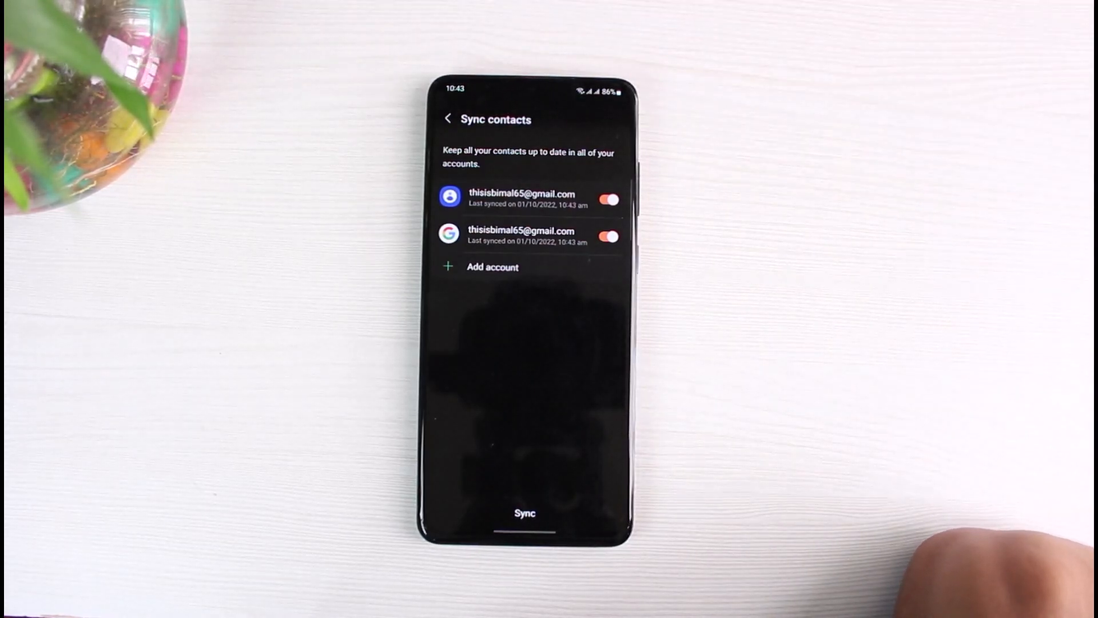
click(524, 512)
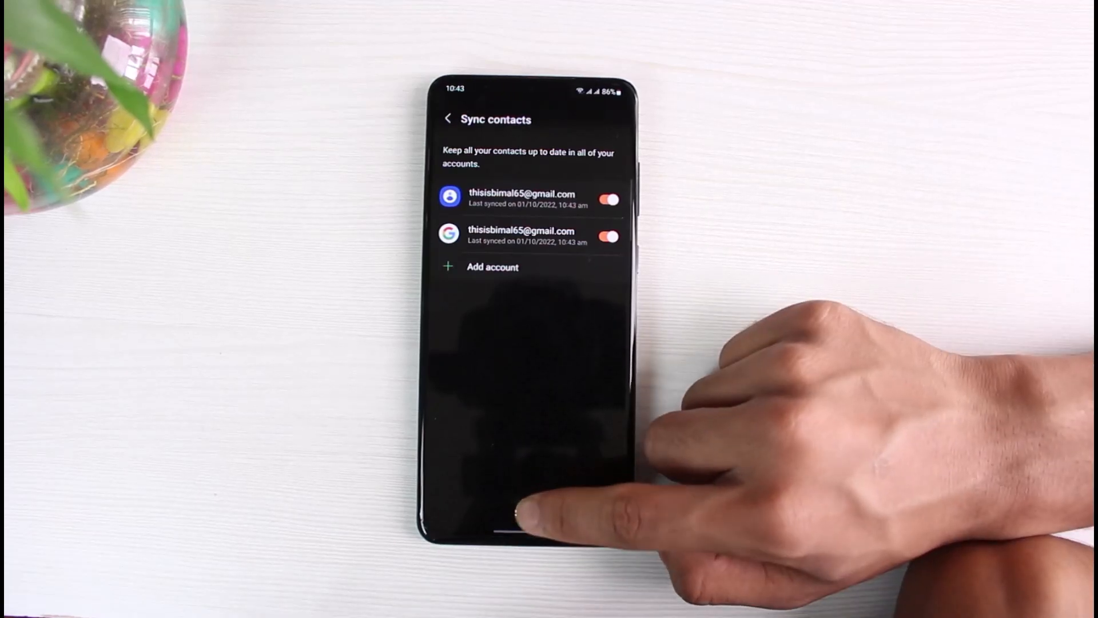